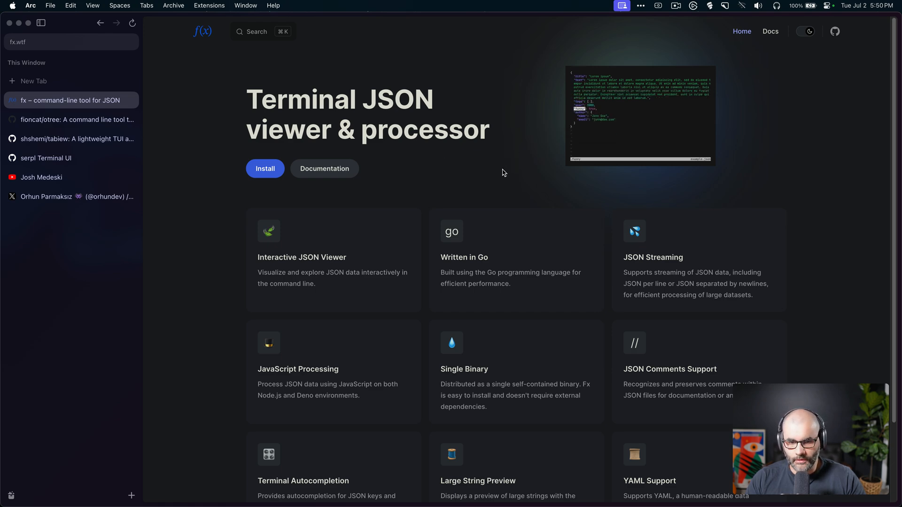
Step: Browse the fx Documentation's Getting Started page and select part of the first echo | fx JSON example
{"action": "scroll", "scroll_direction": "down", "scroll_amount": 3}
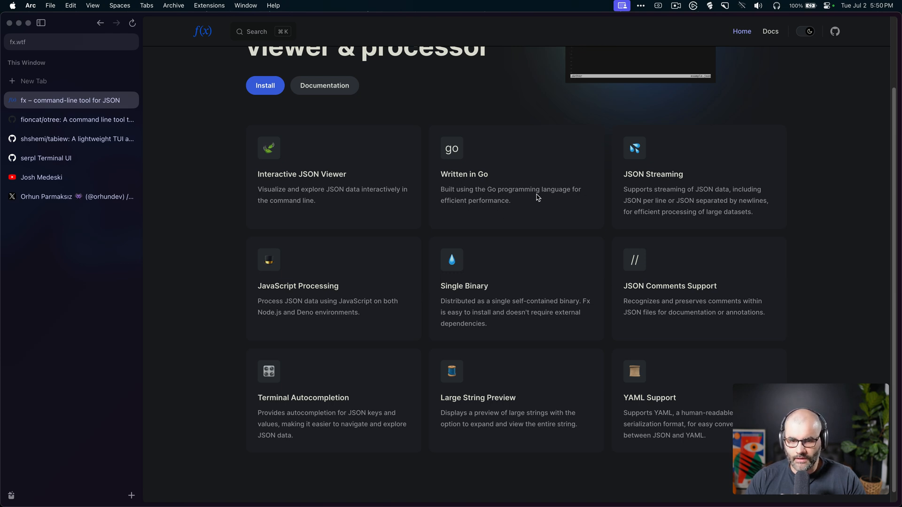
{"action": "scroll", "scroll_direction": "up", "scroll_amount": 3}
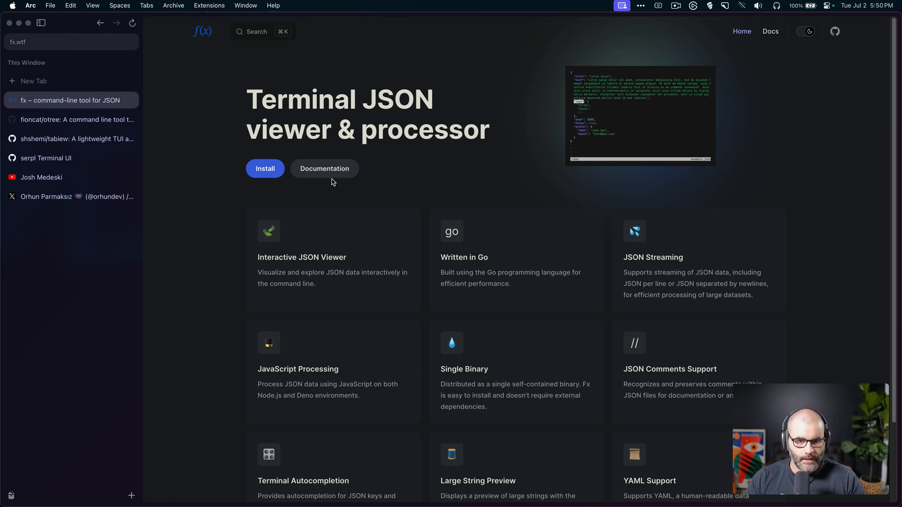
{"action": "left_click", "coordinate": [324, 168]}
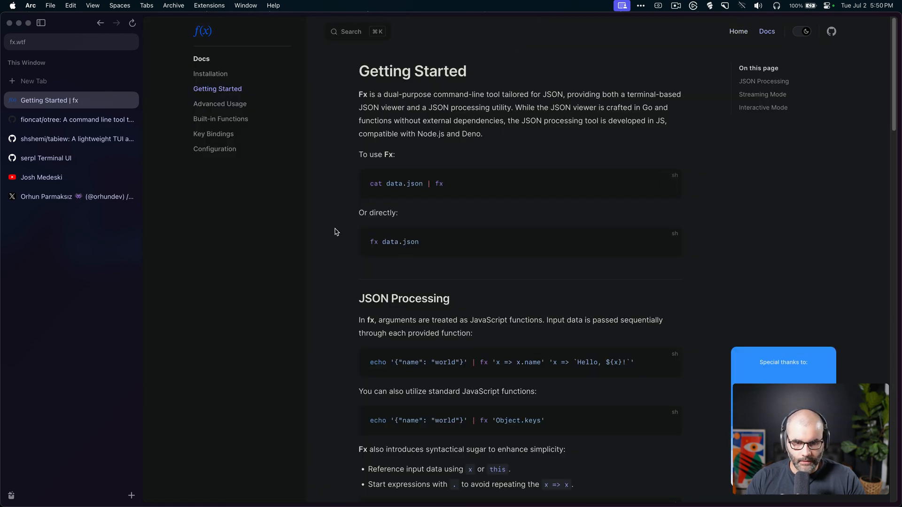
{"action": "scroll", "scroll_direction": "down", "scroll_amount": 3}
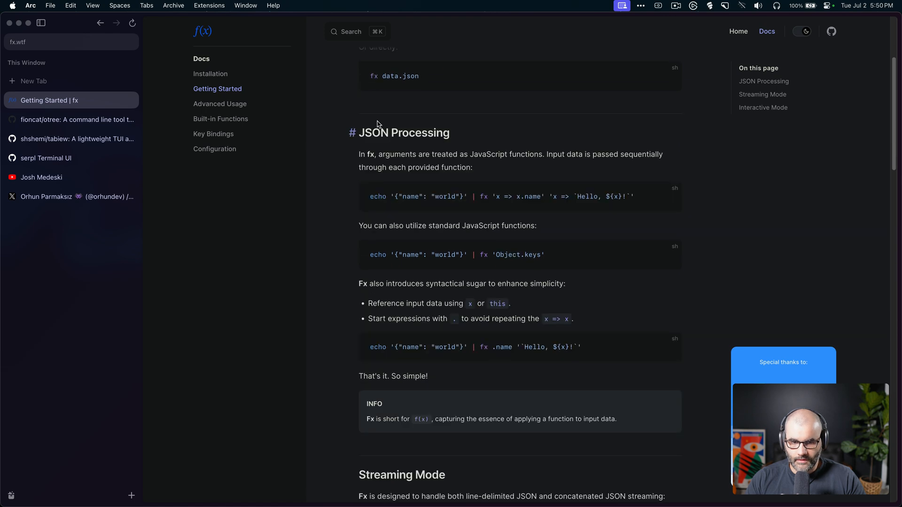
{"action": "scroll", "scroll_direction": "down", "scroll_amount": 3}
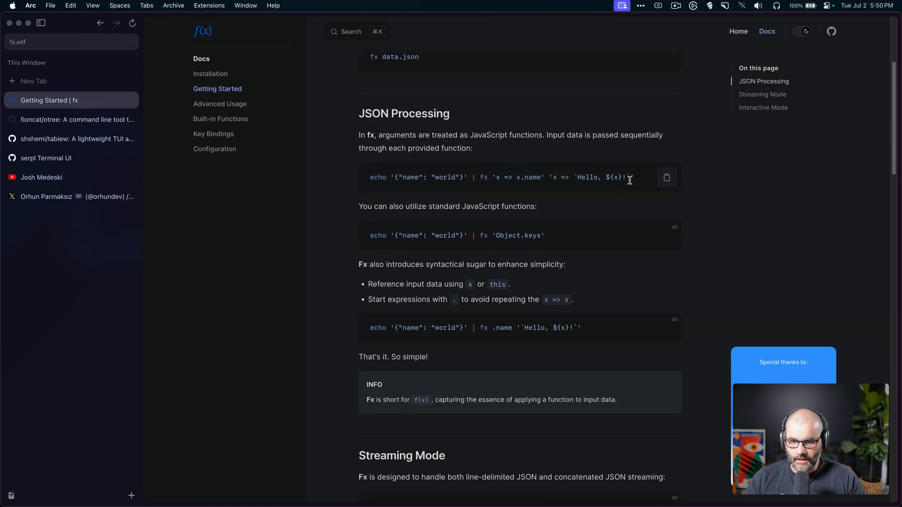
{"action": "left_click_drag", "start_coordinate": [518, 177], "coordinate": [632, 176]}
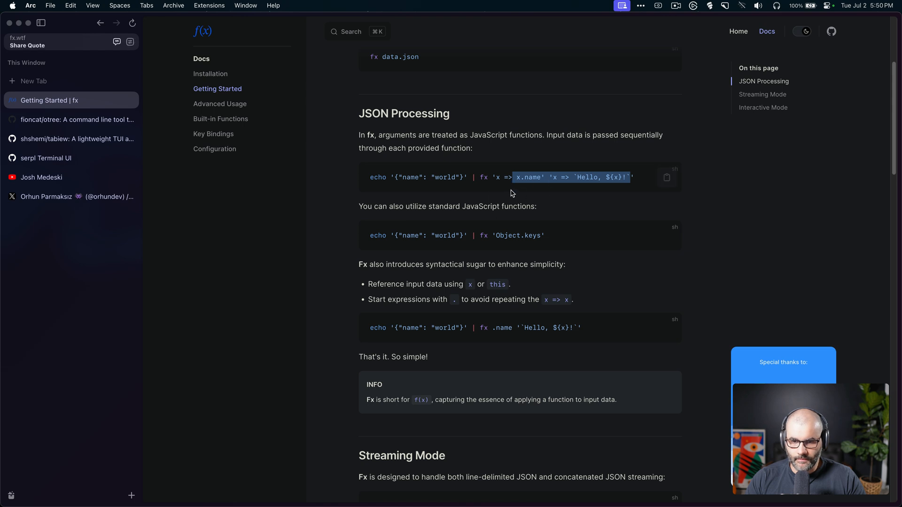
{"action": "mouse_move", "coordinate": [588, 162]}
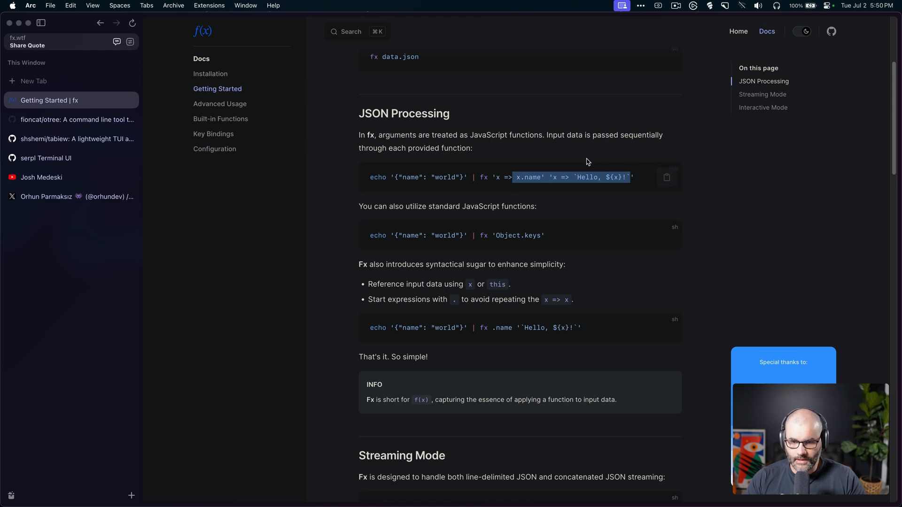
Step: Read on through the Streaming Mode examples further down the Getting Started docs
{"action": "scroll", "scroll_direction": "down", "scroll_amount": 3}
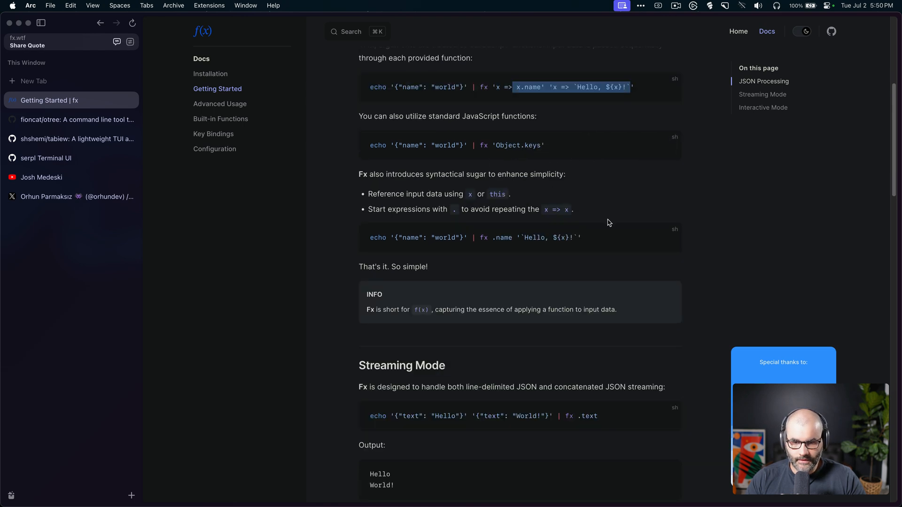
{"action": "scroll", "scroll_direction": "down", "scroll_amount": 3}
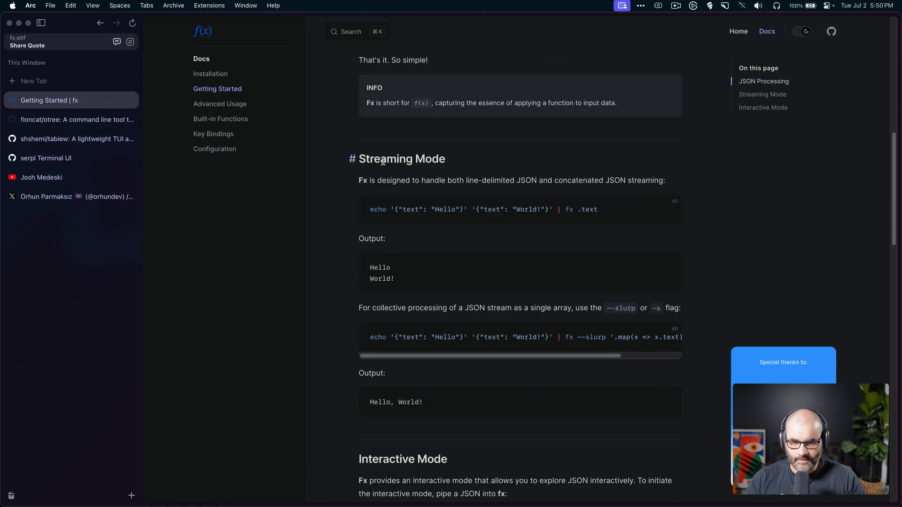
{"action": "scroll", "scroll_direction": "down", "scroll_amount": 3}
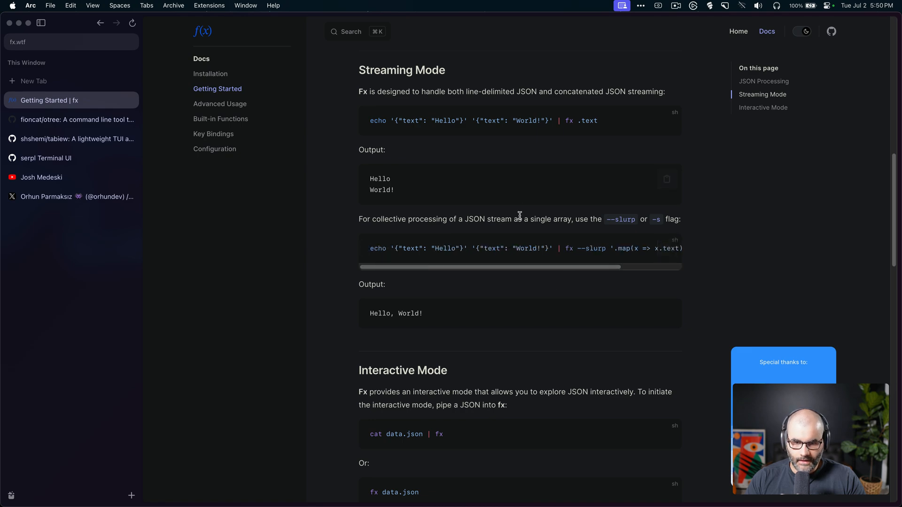
{"action": "scroll", "scroll_direction": "up", "scroll_amount": 3}
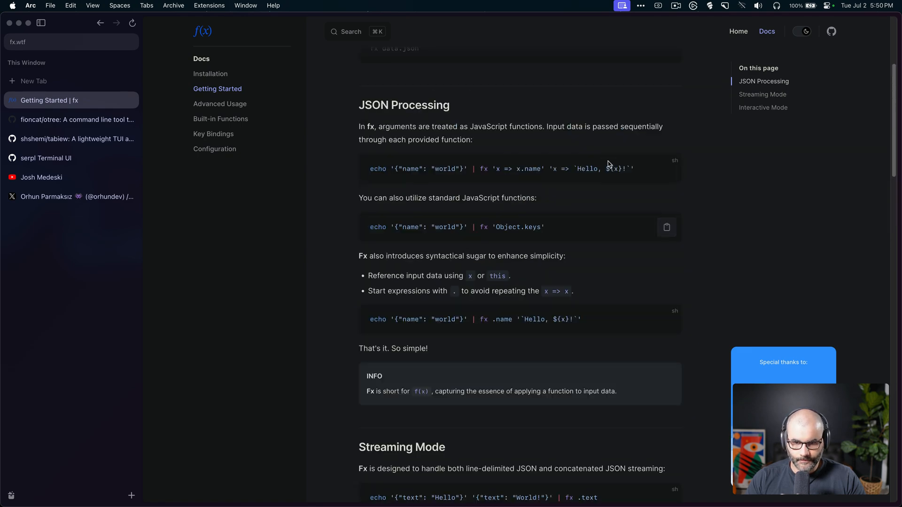
{"action": "left_click", "coordinate": [667, 168]}
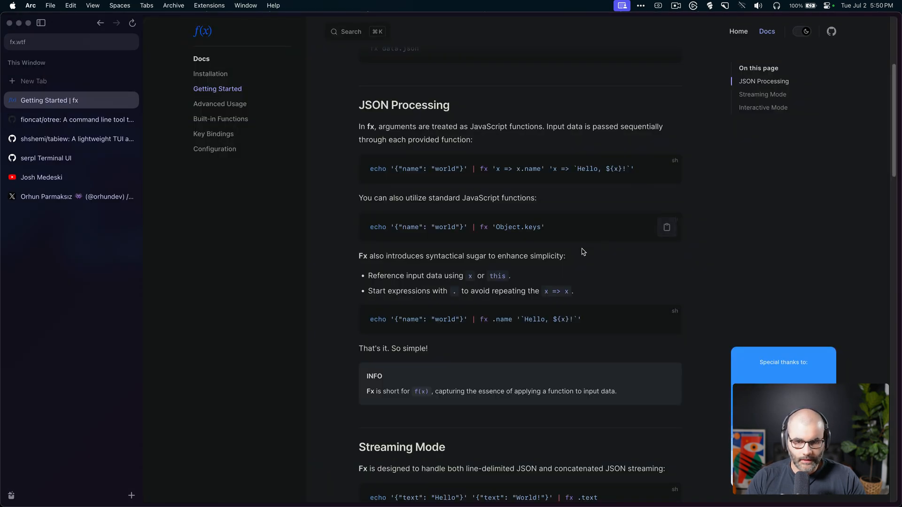
{"action": "scroll", "scroll_direction": "down", "scroll_amount": 3}
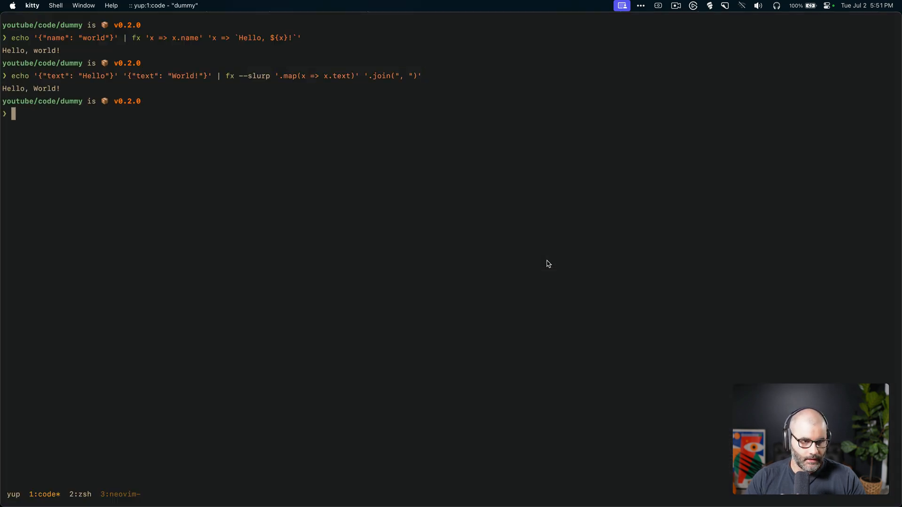
{"action": "mouse_move", "coordinate": [336, 198]}
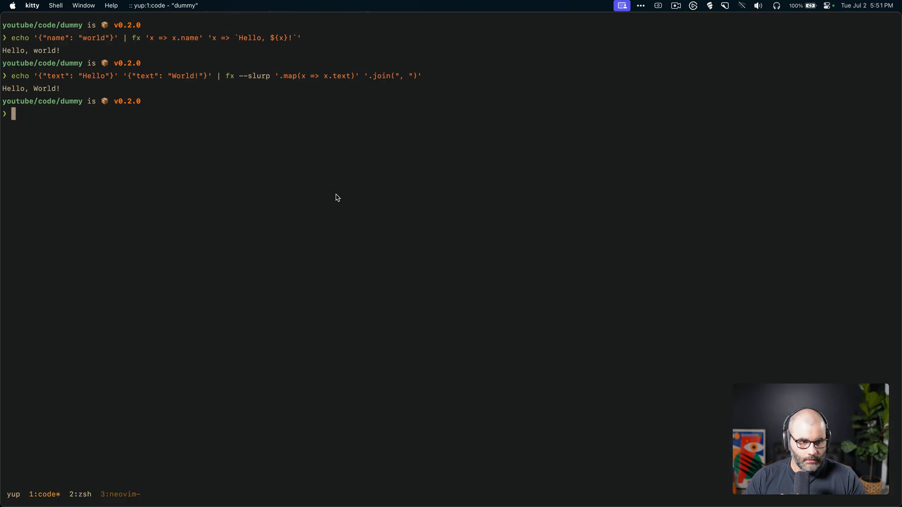
Step: List the folder's files with ls and launch fx random.json in interactive mode
{"action": "type", "text": "ls"}
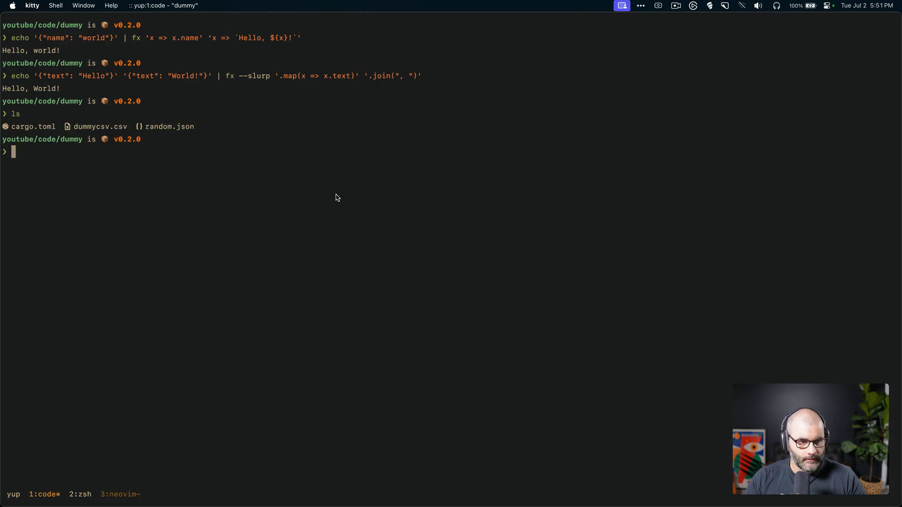
{"action": "type", "text": "fx random.json"}
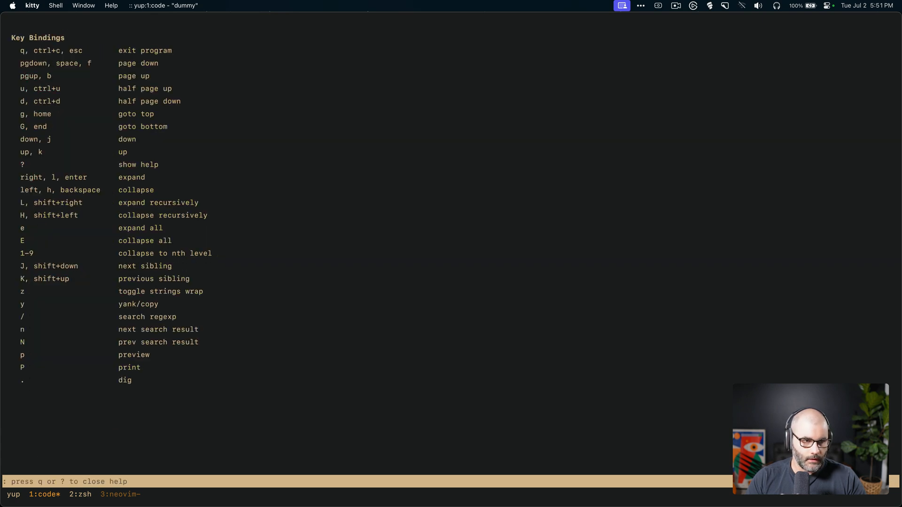
Step: Close fx's key bindings help with q and scroll through random.json in the viewer
{"action": "key", "text": "q"}
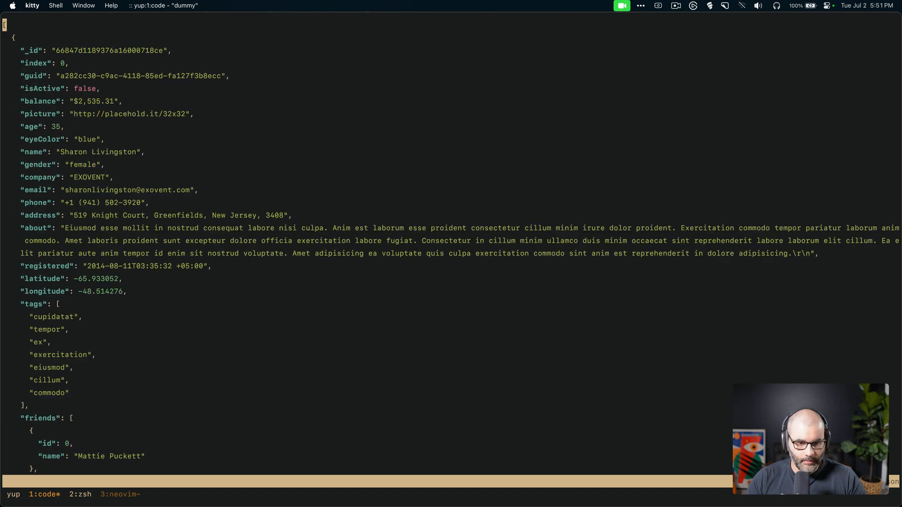
{"action": "scroll", "scroll_direction": "down", "scroll_amount": 3}
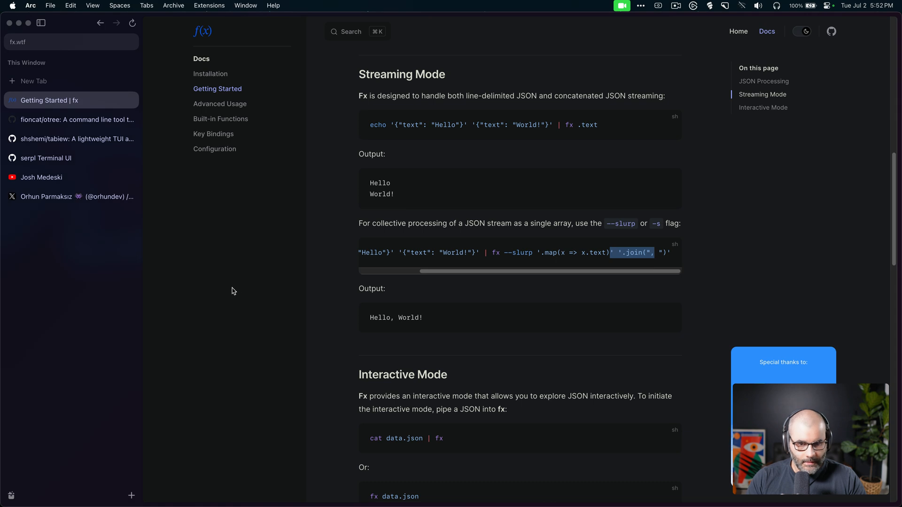
Step: Browse the Advanced Usage docs page down through the Syntactic Sugar mapping examples
{"action": "left_click", "coordinate": [219, 103]}
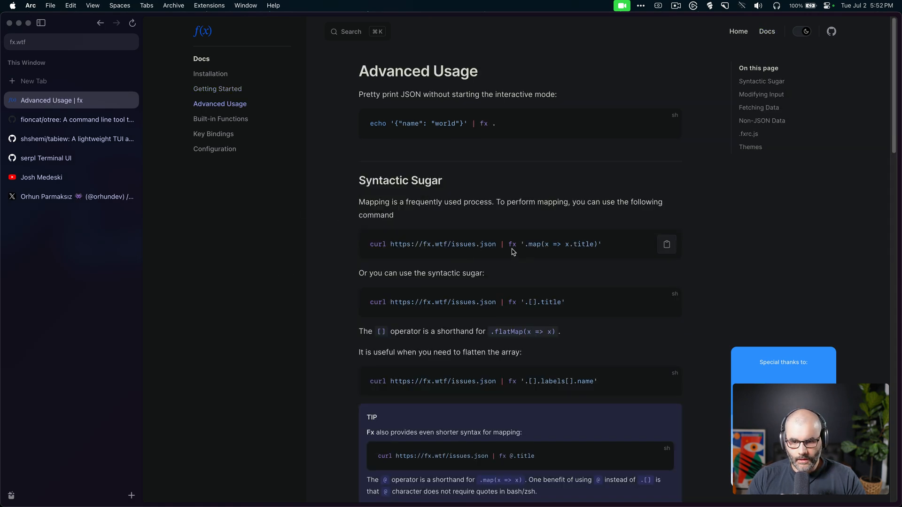
{"action": "scroll", "scroll_direction": "down", "scroll_amount": 3}
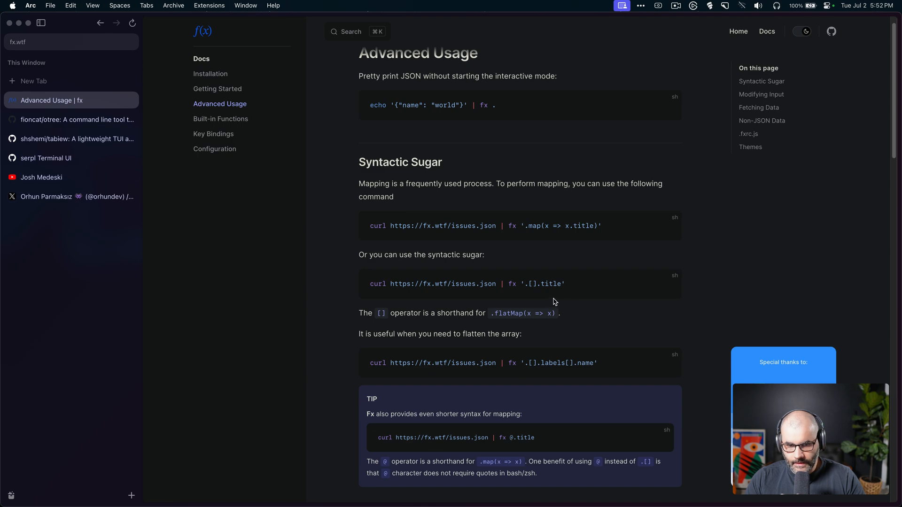
{"action": "scroll", "scroll_direction": "down", "scroll_amount": 3}
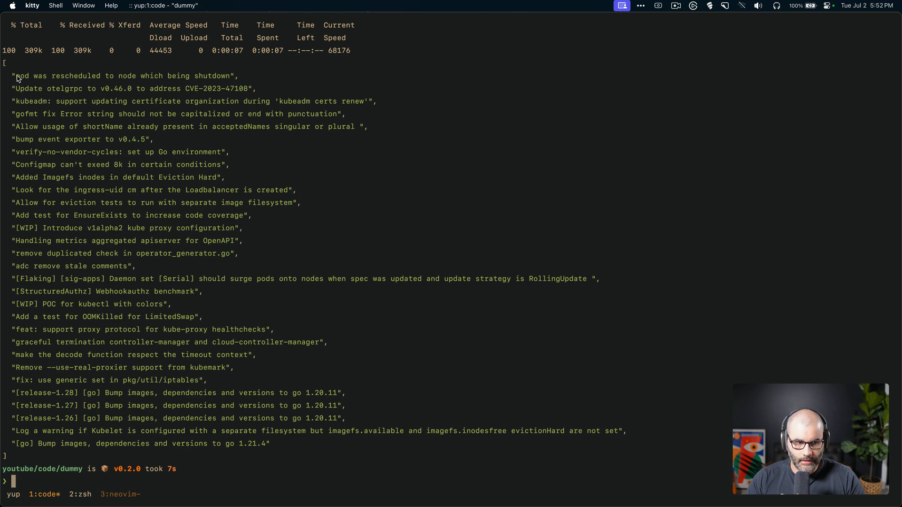
{"action": "mouse_move", "coordinate": [142, 94]}
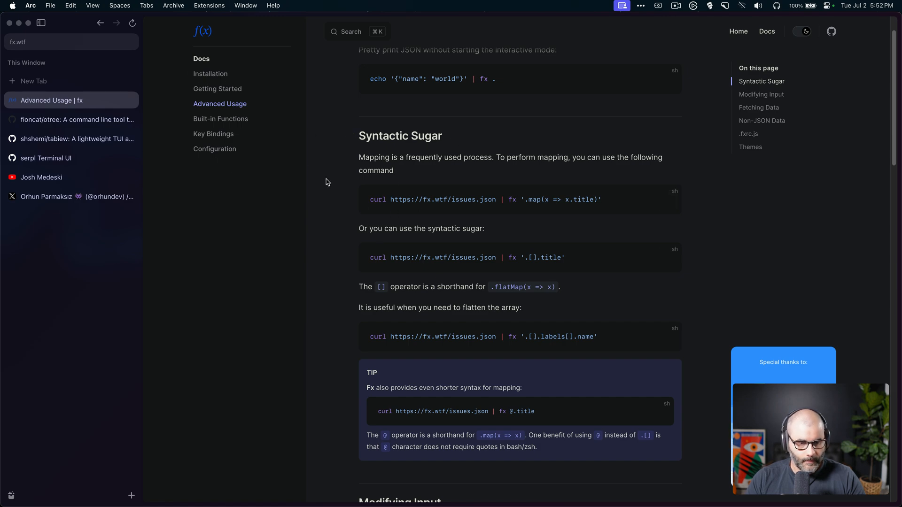
Step: Read the fioncat/otree README on GitHub from its demo down to the Install section
{"action": "left_click", "coordinate": [76, 120]}
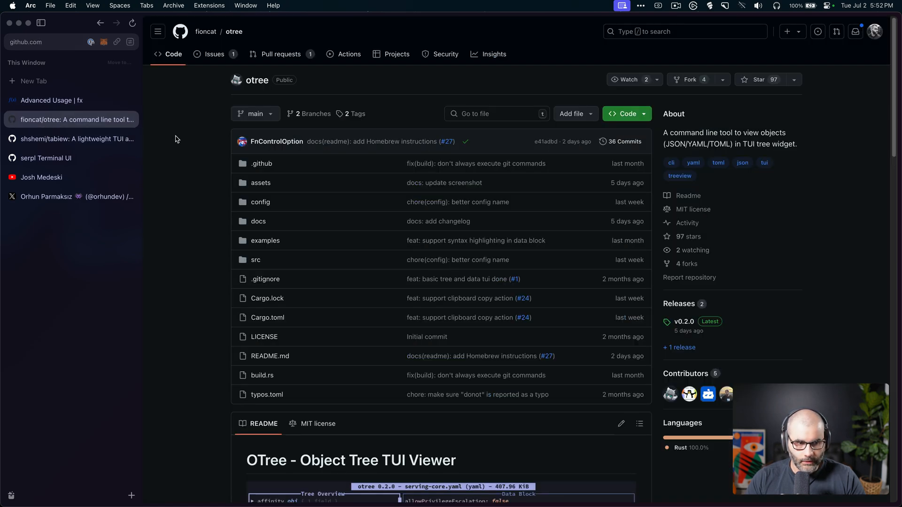
{"action": "scroll", "scroll_direction": "down", "scroll_amount": 3}
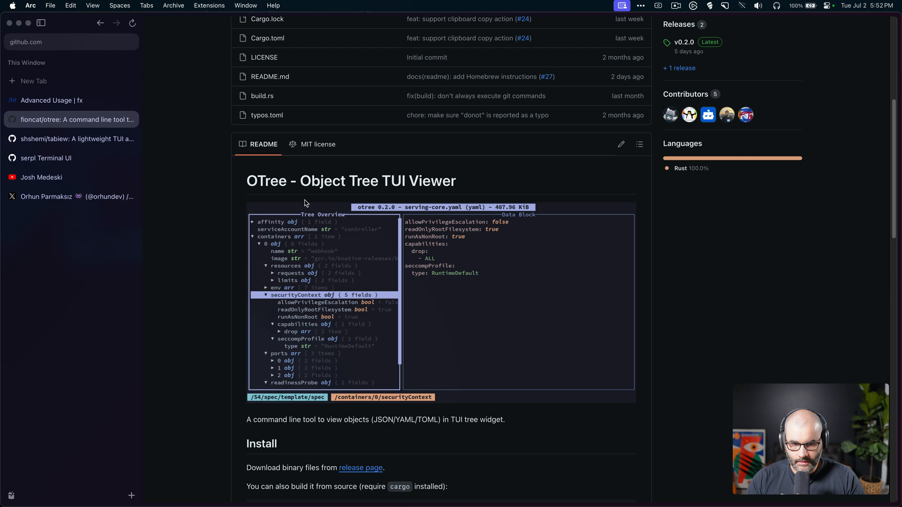
{"action": "mouse_move", "coordinate": [348, 293]}
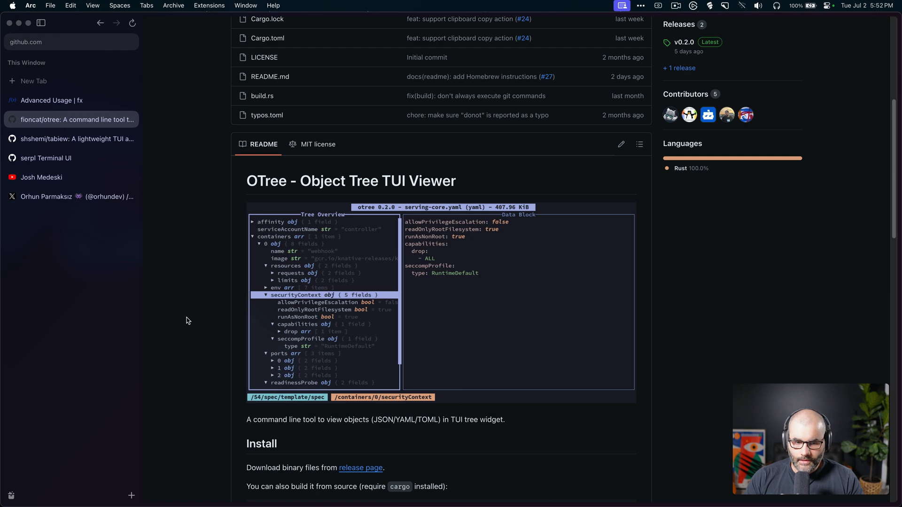
{"action": "scroll", "scroll_direction": "down", "scroll_amount": 3}
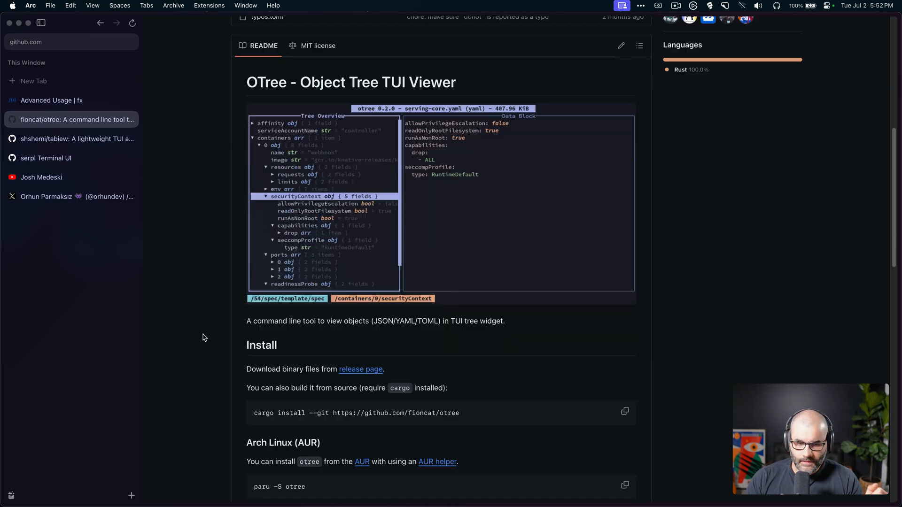
{"action": "scroll", "scroll_direction": "down", "scroll_amount": 3}
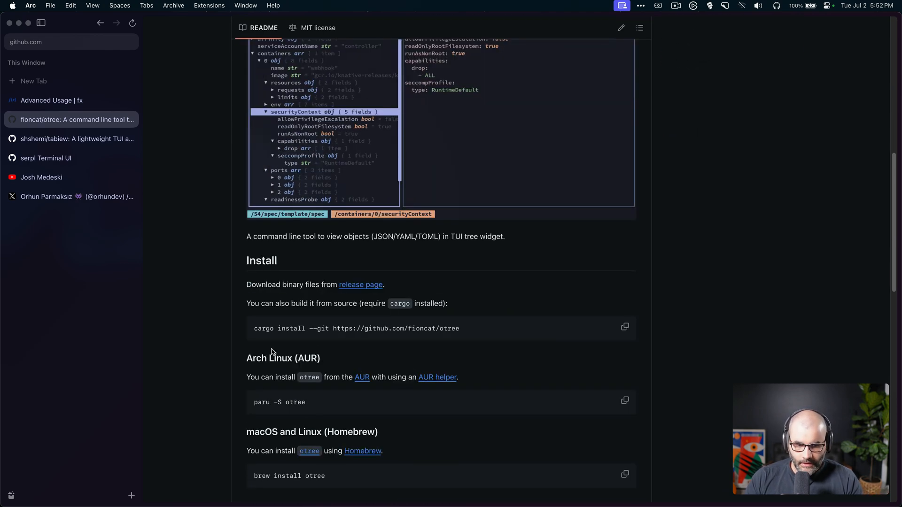
{"action": "scroll", "scroll_direction": "down", "scroll_amount": 3}
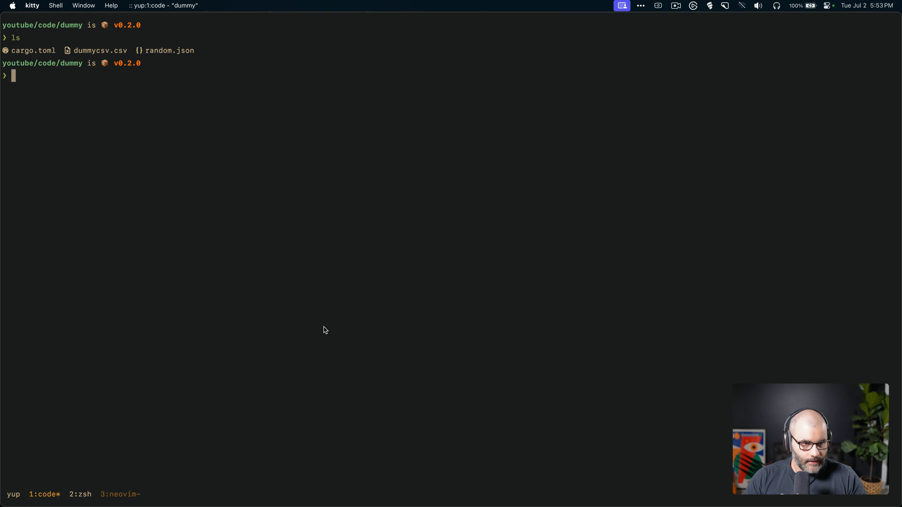
Step: View cargo.toml as a tree with otree cargo.toml
{"action": "type", "text": "otree cargo.toml"}
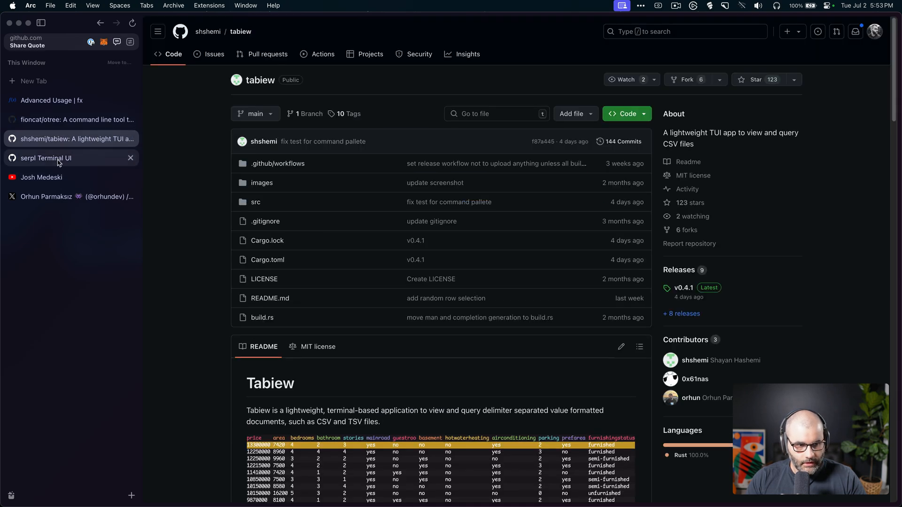
Step: Read the shshemi/tabiew README, marking the word CSV, down through keybindings, commands and Installation
{"action": "scroll", "scroll_direction": "down", "scroll_amount": 3}
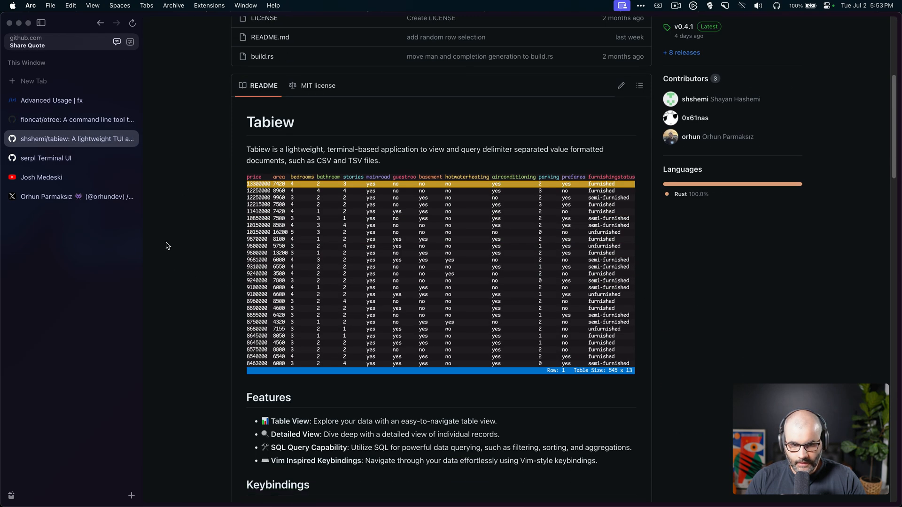
{"action": "mouse_move", "coordinate": [177, 262]}
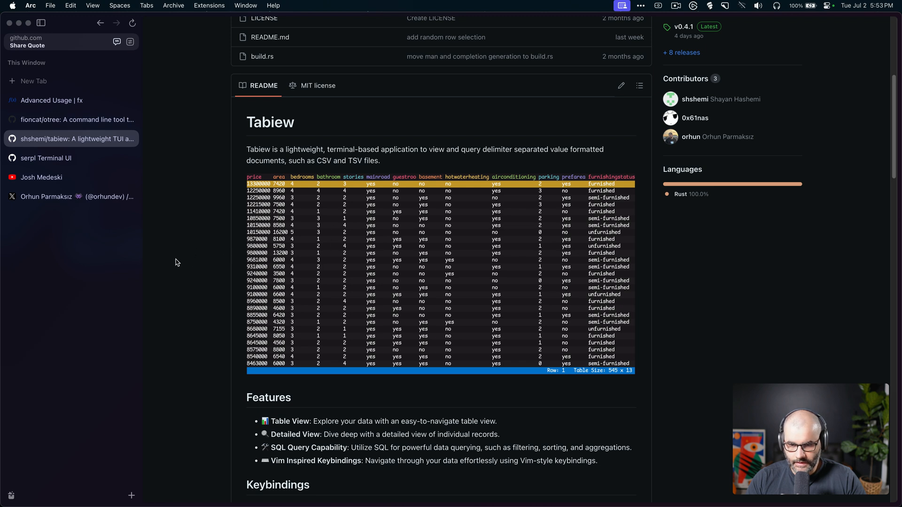
{"action": "mouse_move", "coordinate": [198, 311]}
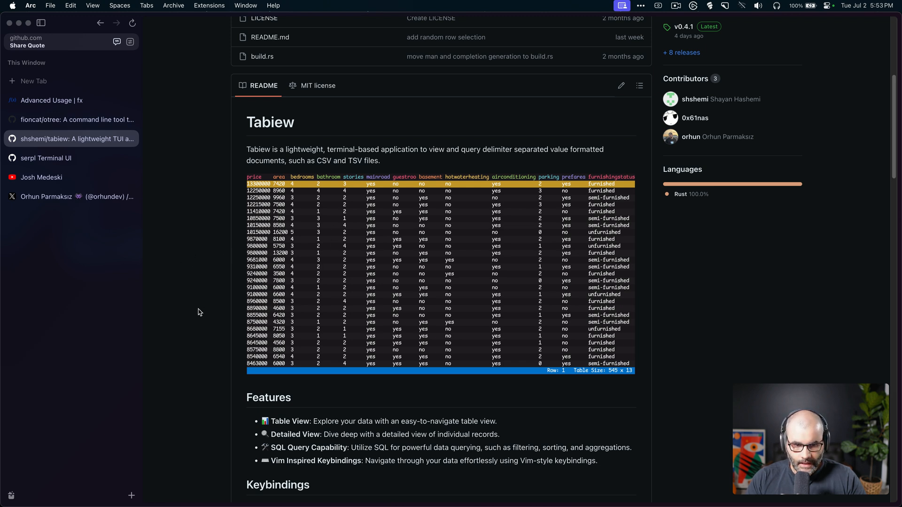
{"action": "scroll", "scroll_direction": "down", "scroll_amount": 3}
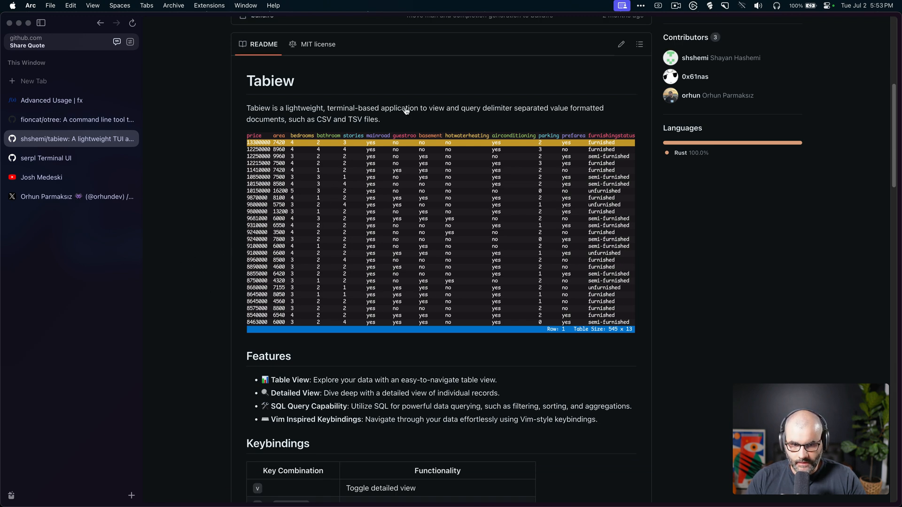
{"action": "double_click", "coordinate": [353, 119]}
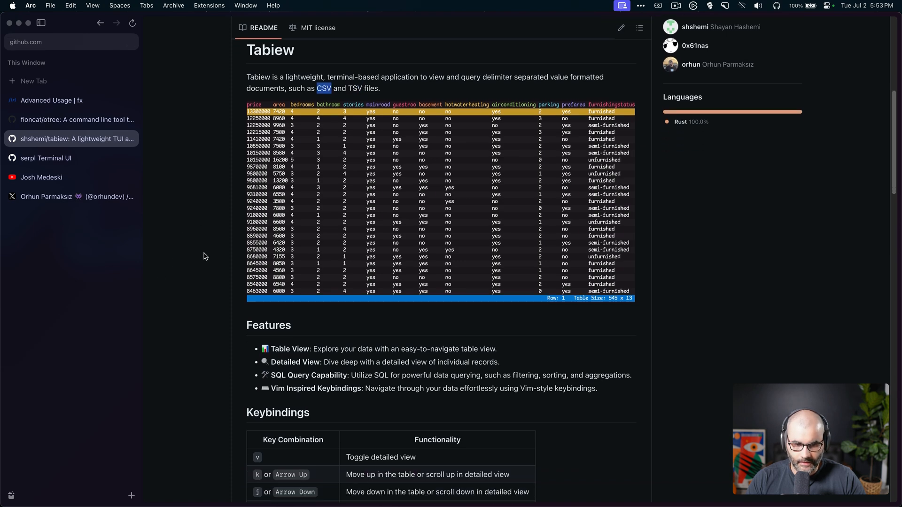
{"action": "scroll", "scroll_direction": "down", "scroll_amount": 3}
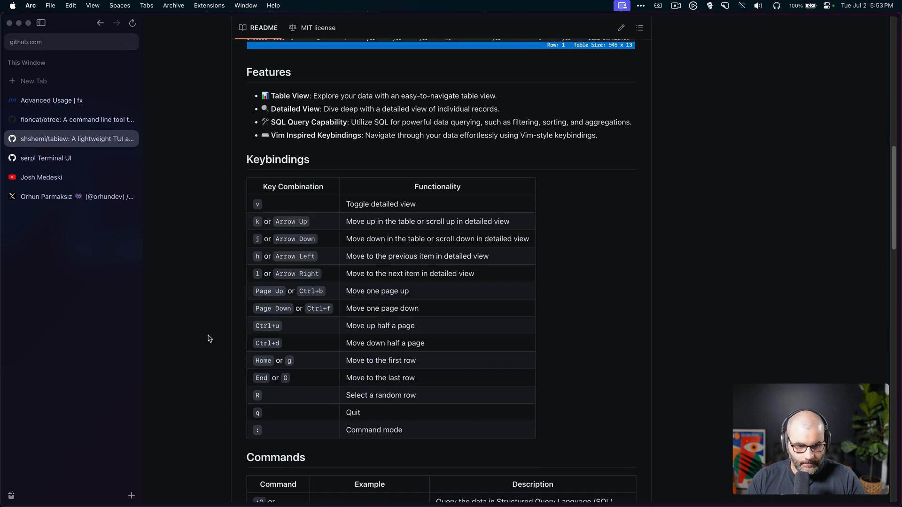
{"action": "scroll", "scroll_direction": "down", "scroll_amount": 3}
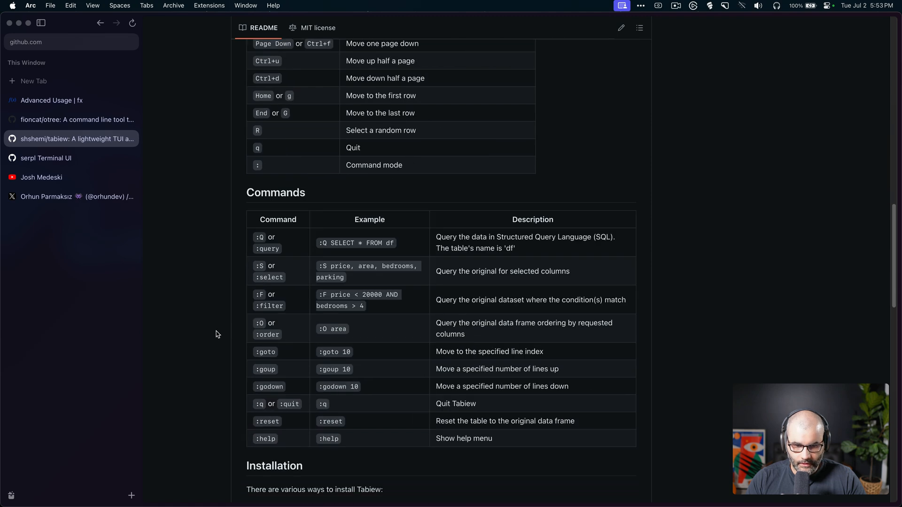
{"action": "scroll", "scroll_direction": "down", "scroll_amount": 3}
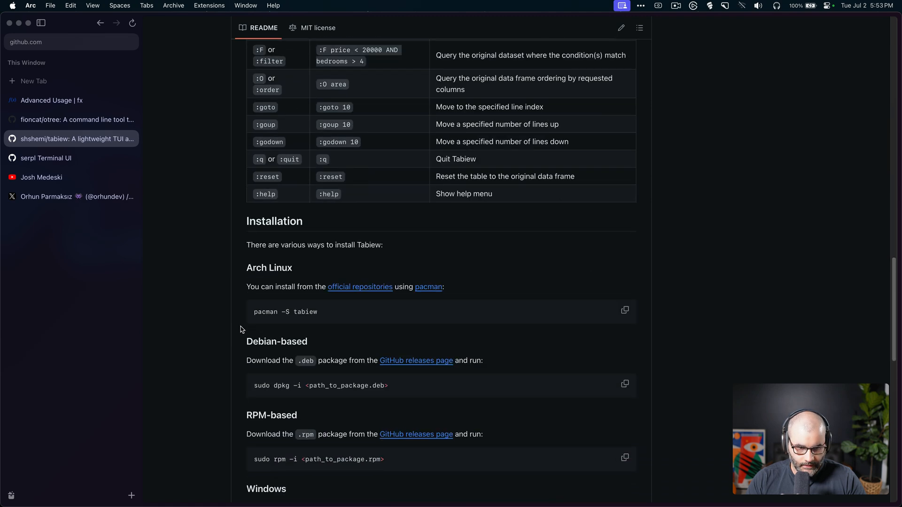
{"action": "scroll", "scroll_direction": "down", "scroll_amount": 3}
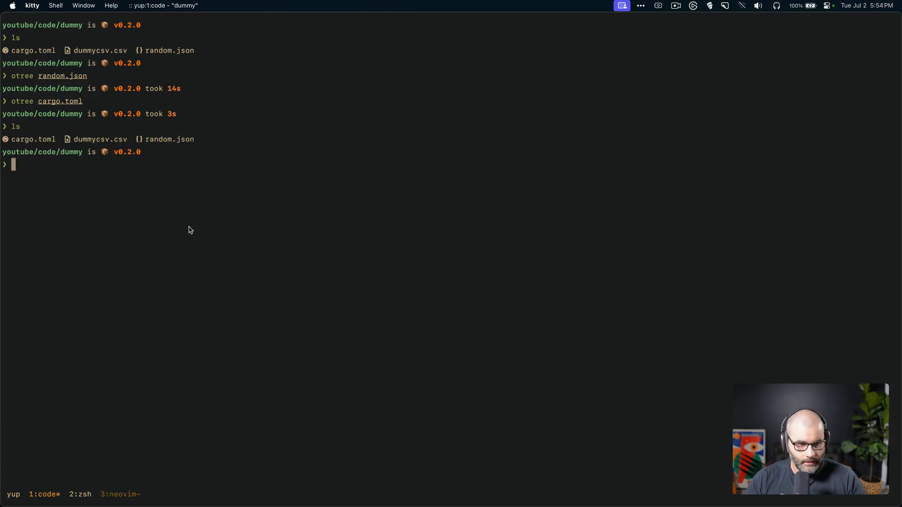
Step: Open dummycsv.csv in tabiew with --theme gruvbox and scroll through its contact rows
{"action": "type", "text": "tw --theme gruvbox"}
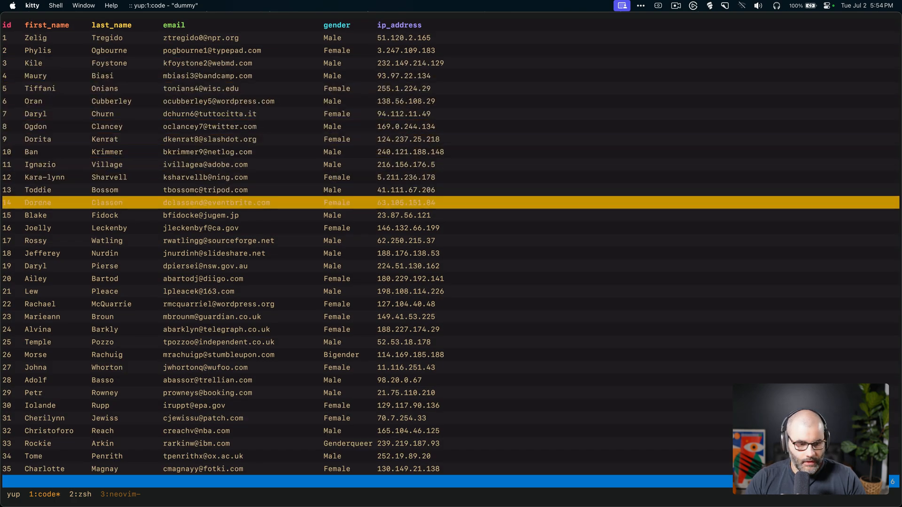
{"action": "scroll", "scroll_direction": "down", "scroll_amount": 3}
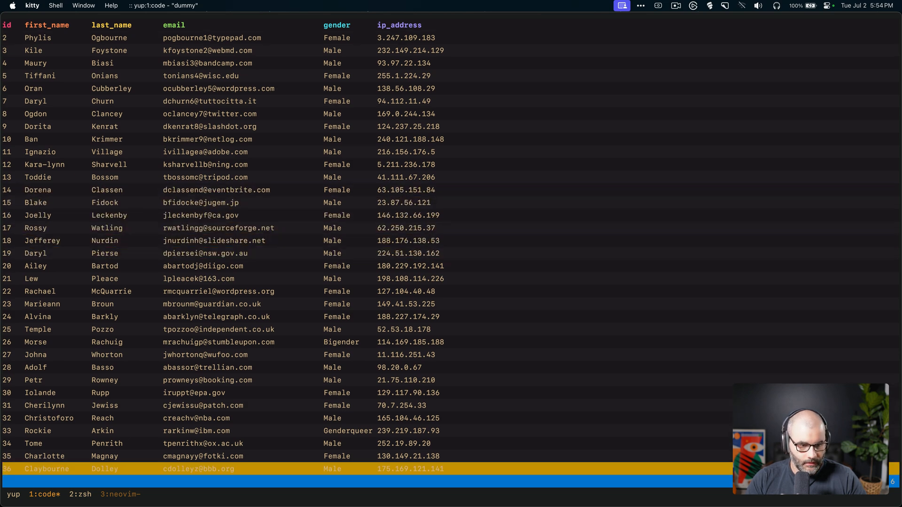
{"action": "scroll", "scroll_direction": "down", "scroll_amount": 3}
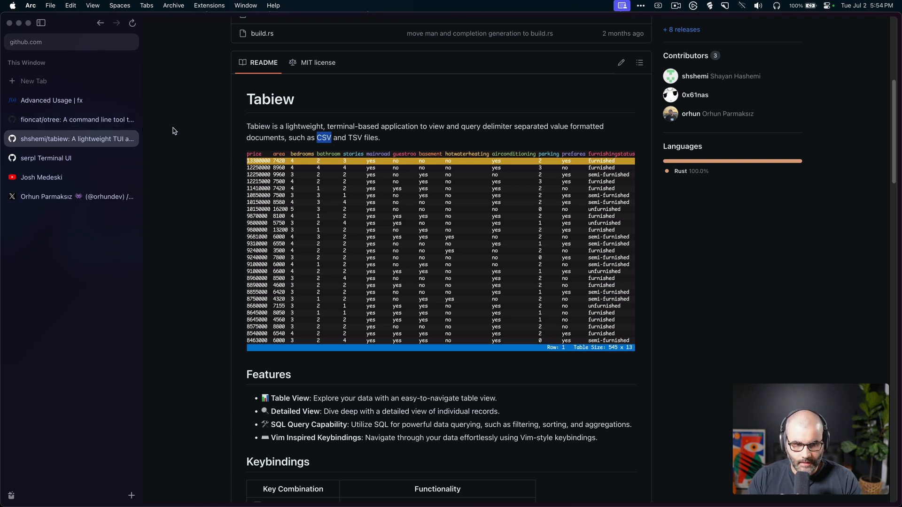
{"action": "mouse_move", "coordinate": [224, 191]}
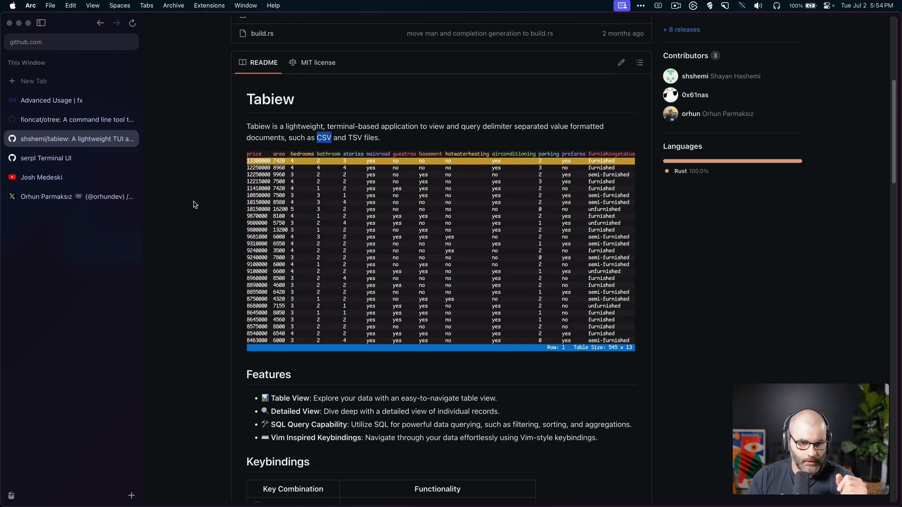
{"action": "mouse_move", "coordinate": [190, 204]}
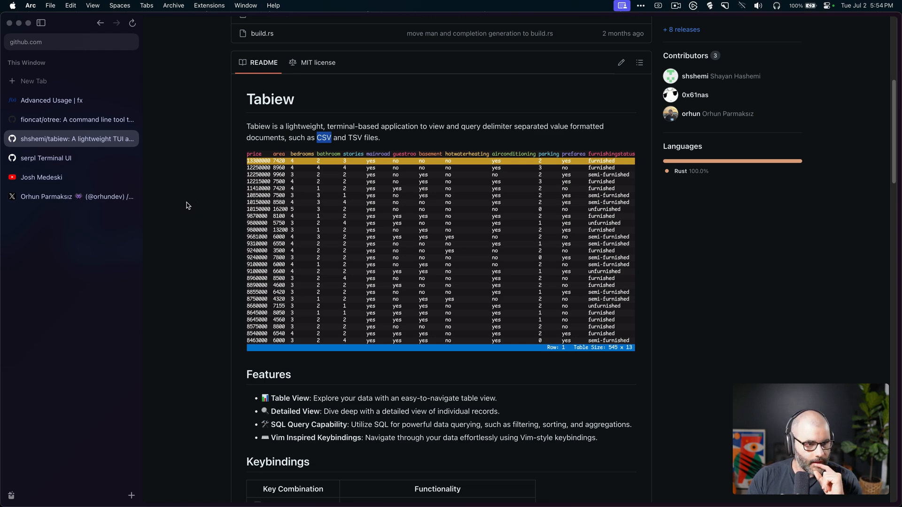
Step: Switch in Arc's sidebar toward the serpl repository page
{"action": "left_click", "coordinate": [46, 158]}
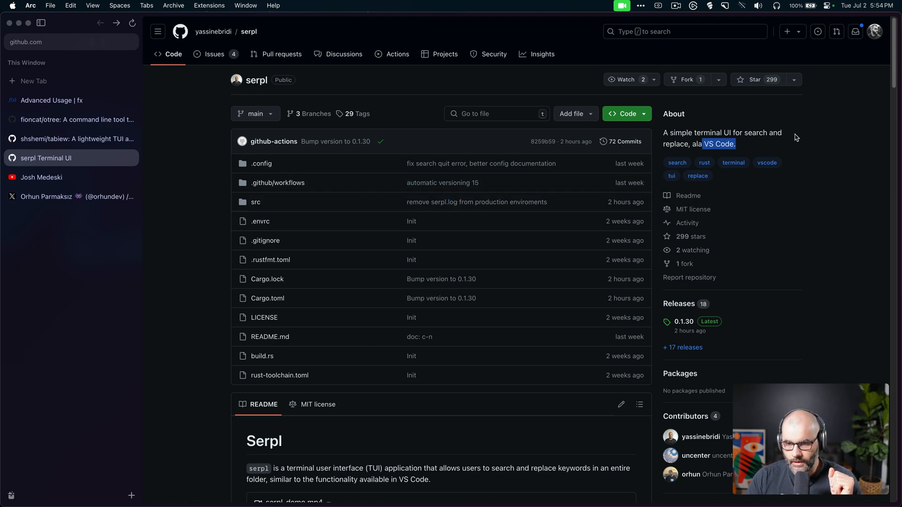
Step: Play serpl-demo.mp4 in the README and read on through Usage and Key Bindings
{"action": "scroll", "scroll_direction": "down", "scroll_amount": 3}
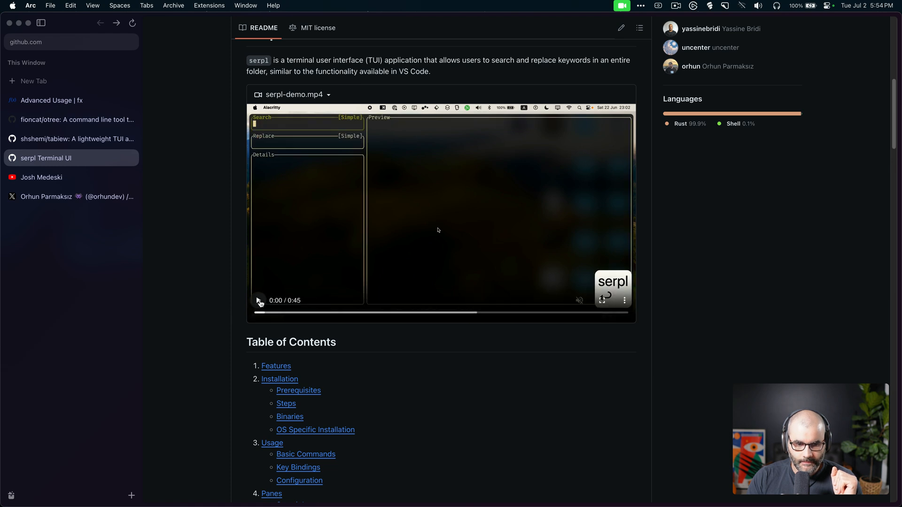
{"action": "left_click", "coordinate": [257, 300]}
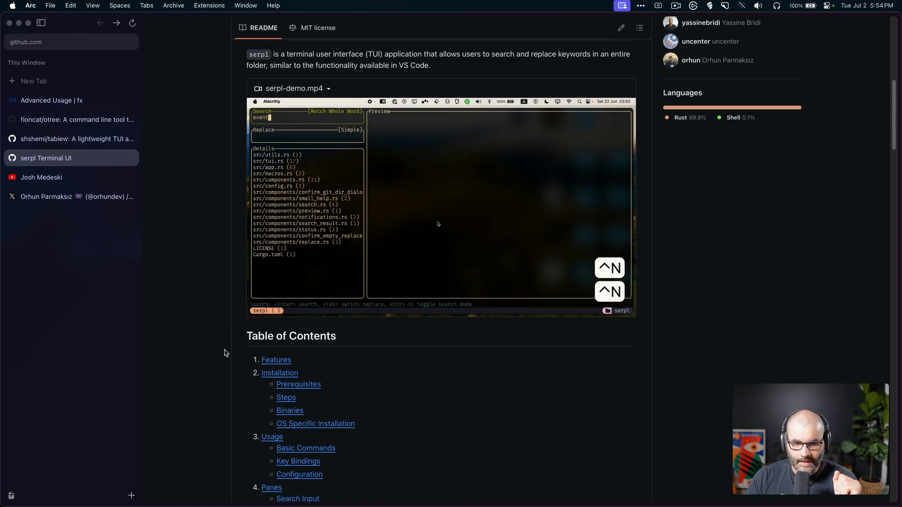
{"action": "scroll", "scroll_direction": "down", "scroll_amount": 3}
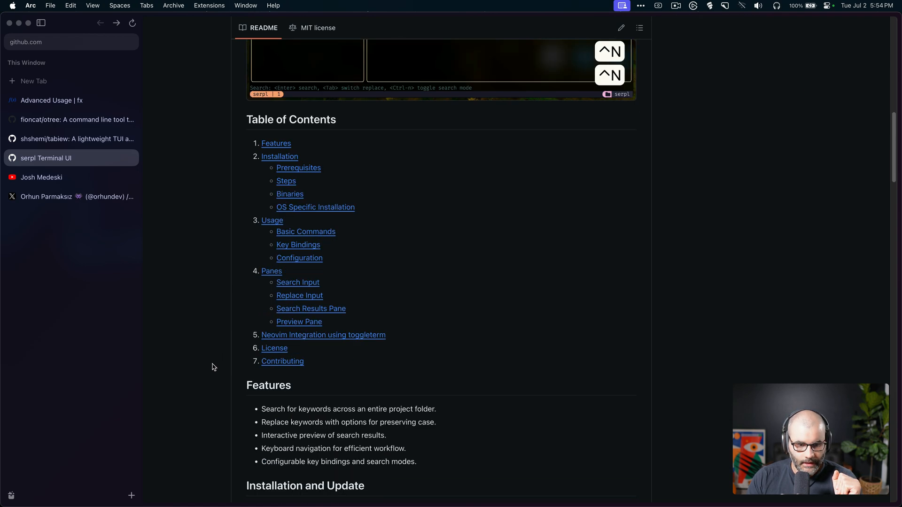
{"action": "scroll", "scroll_direction": "down", "scroll_amount": 3}
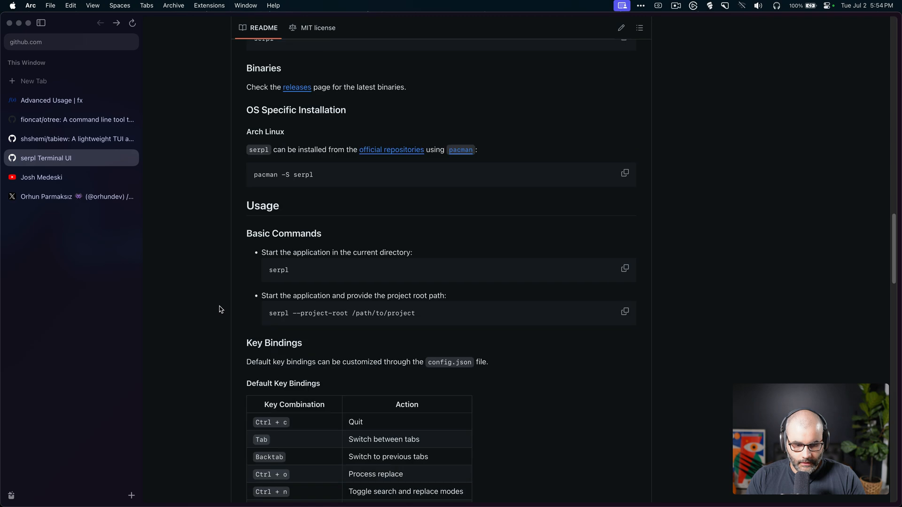
{"action": "scroll", "scroll_direction": "down", "scroll_amount": 3}
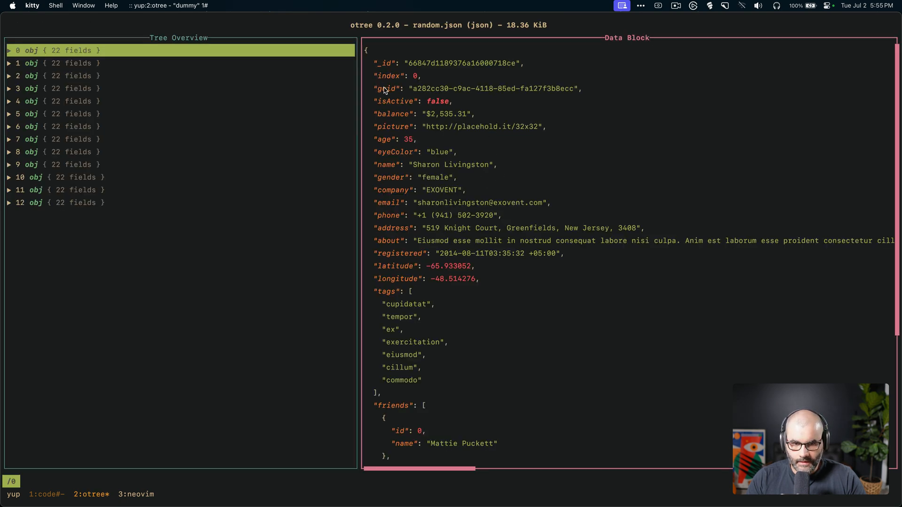
{"action": "mouse_move", "coordinate": [419, 82]}
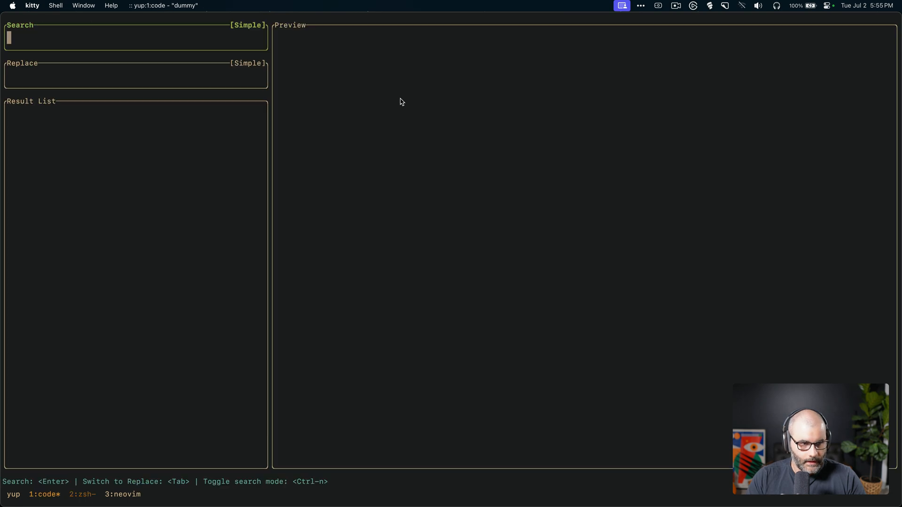
Step: Search for guid in random.json, enter uid as the replacement and confirm applying it
{"action": "type", "text": "guid"}
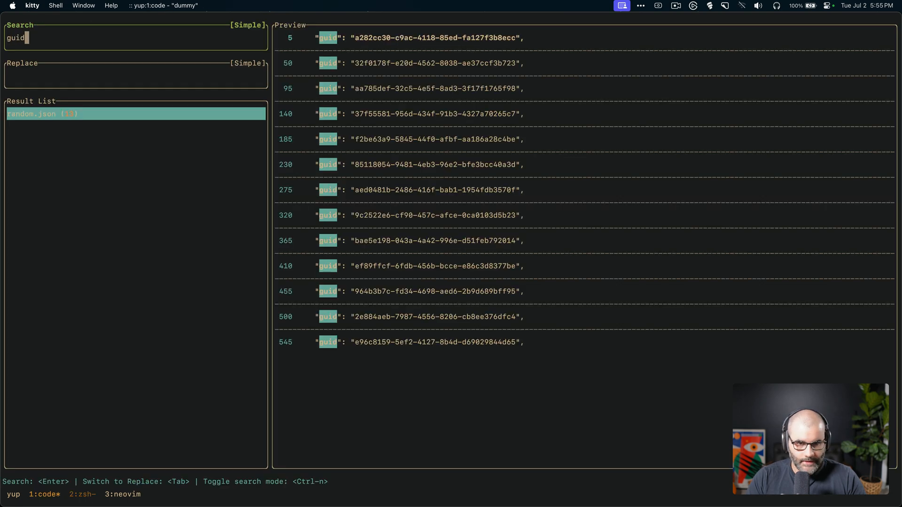
{"action": "mouse_move", "coordinate": [350, 177]}
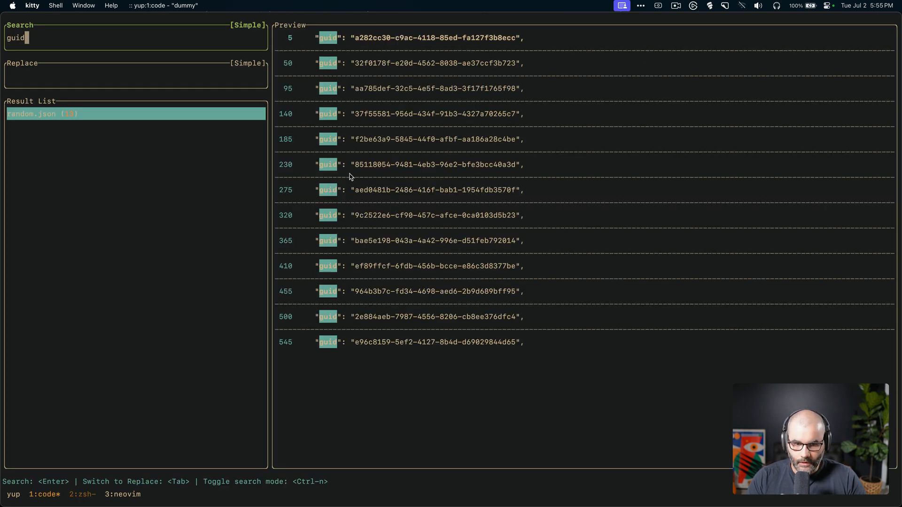
{"action": "mouse_move", "coordinate": [402, 424]}
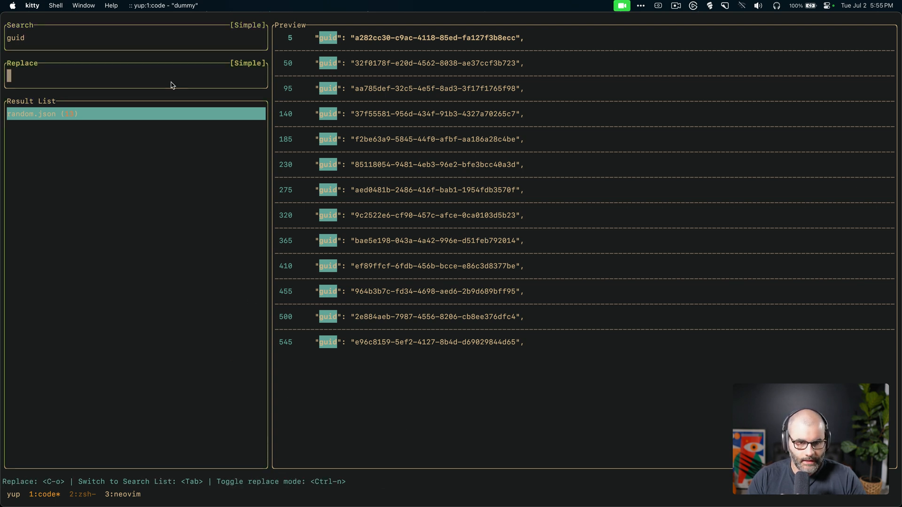
{"action": "type", "text": "uid"}
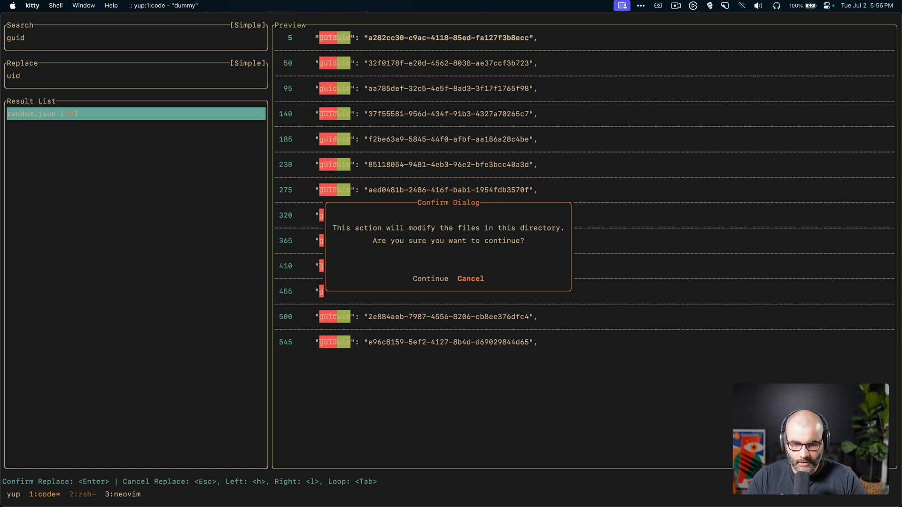
{"action": "left_click", "coordinate": [431, 278]}
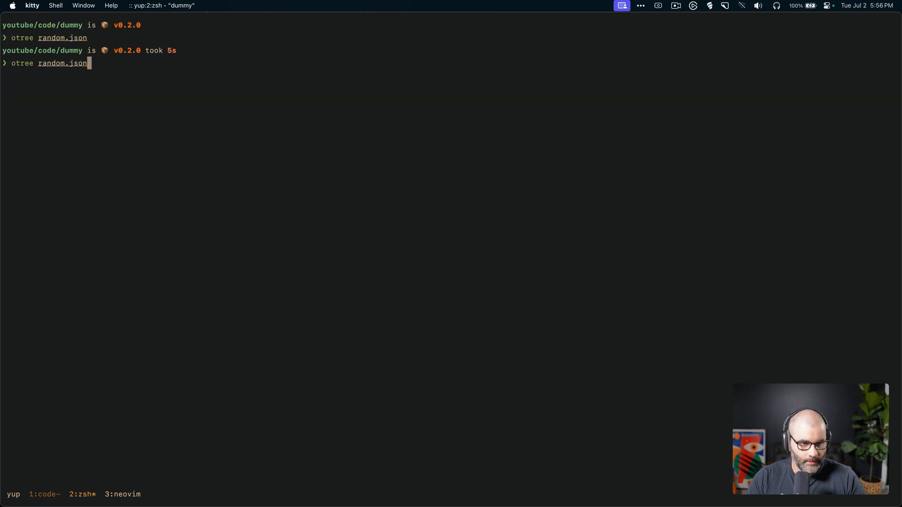
Step: Rerun otree random.json in the zsh tab to view the updated keys
{"action": "key", "text": "enter"}
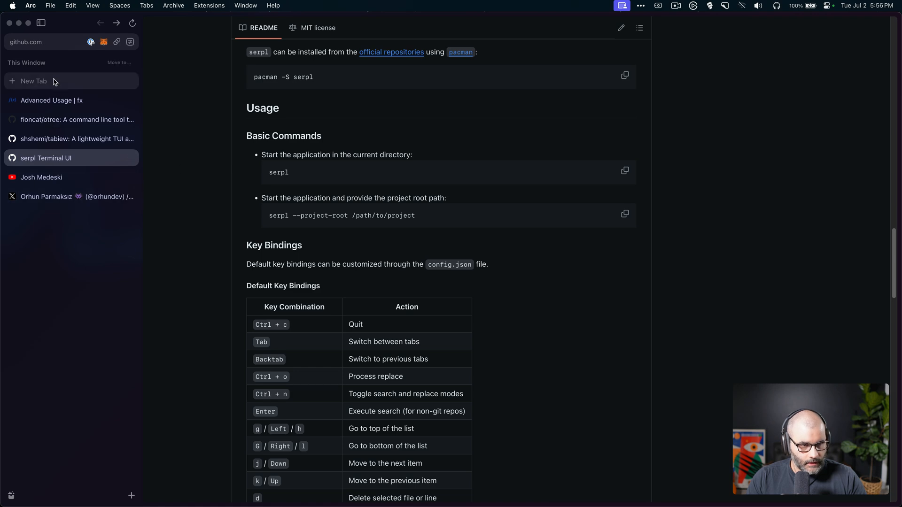
Step: Open Josh Medeski's YouTube channel and scroll through his latest Videos uploads
{"action": "left_click", "coordinate": [42, 177]}
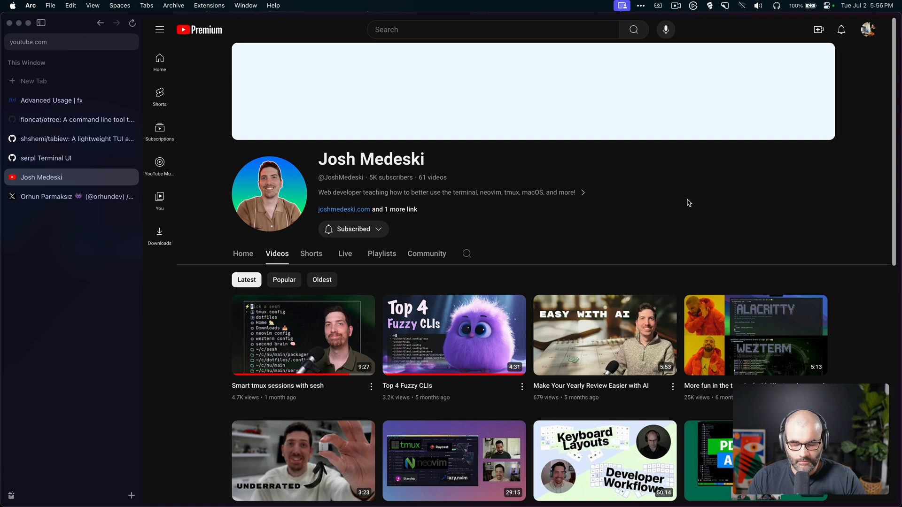
{"action": "mouse_move", "coordinate": [328, 159]}
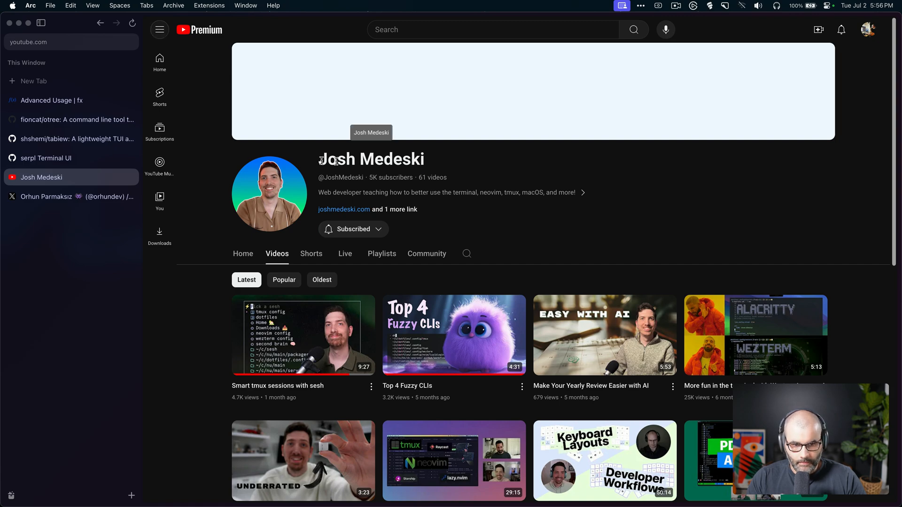
{"action": "scroll", "scroll_direction": "down", "scroll_amount": 3}
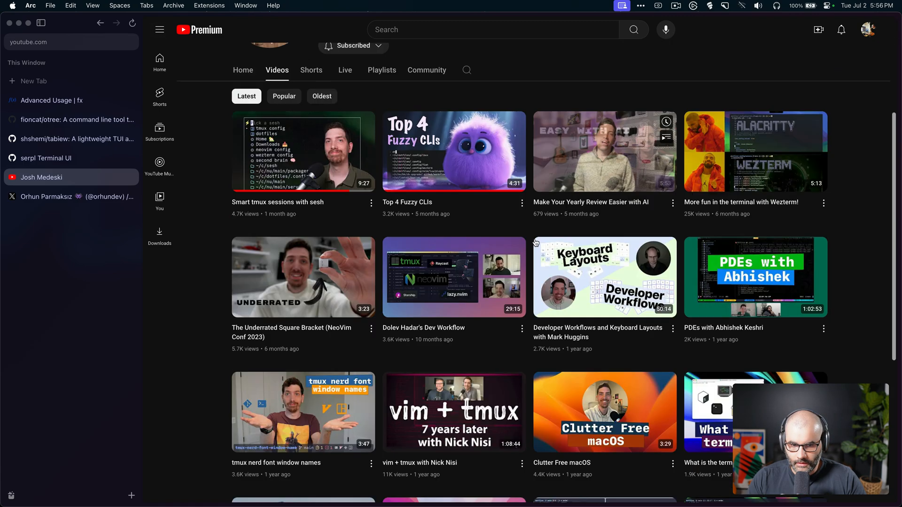
{"action": "scroll", "scroll_direction": "down", "scroll_amount": 3}
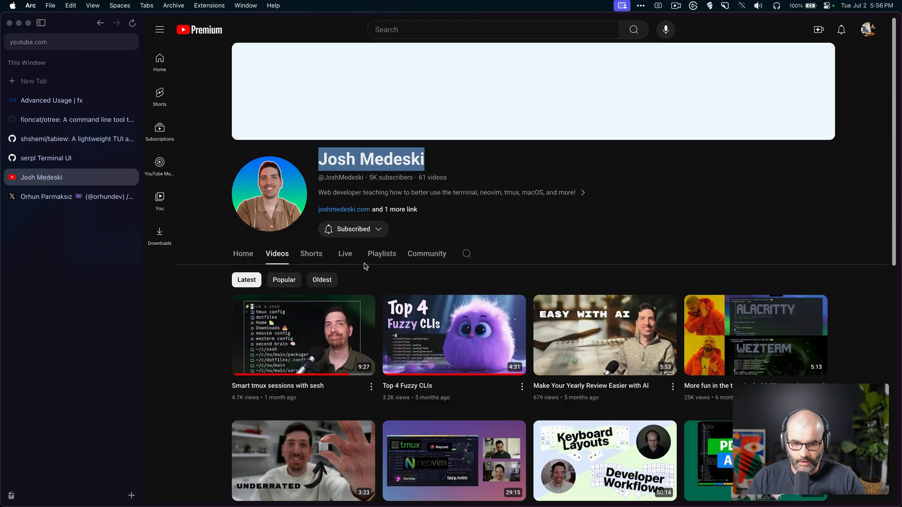
{"action": "mouse_move", "coordinate": [54, 139]}
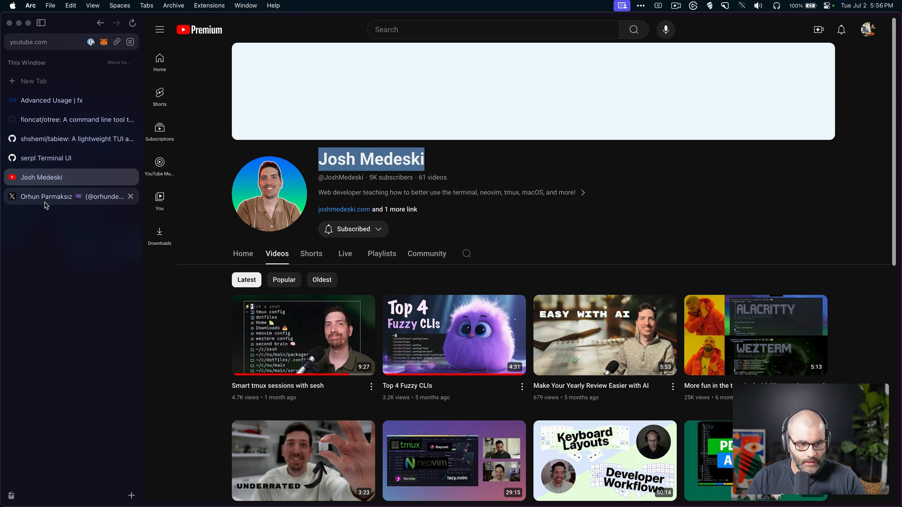
Step: Browse the serpl author's X profile posts, then return to the fx Advanced Usage docs
{"action": "left_click", "coordinate": [68, 196]}
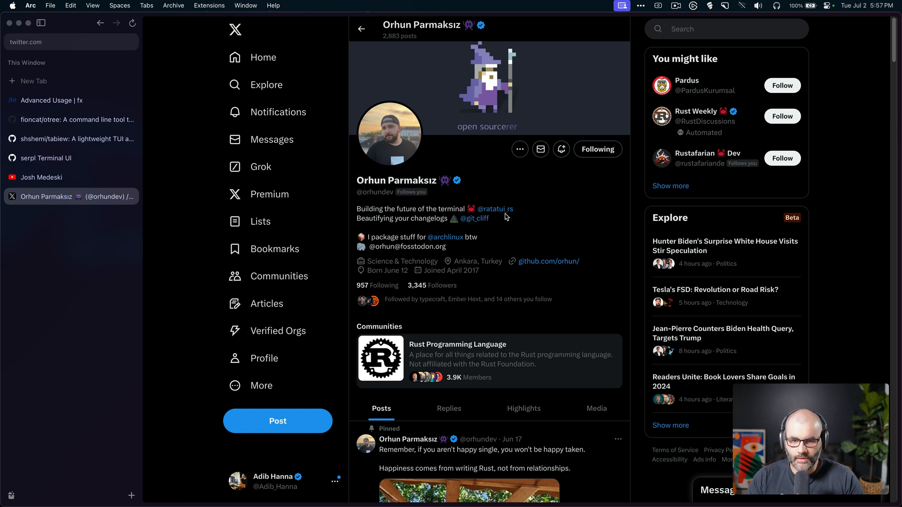
{"action": "mouse_move", "coordinate": [495, 209]}
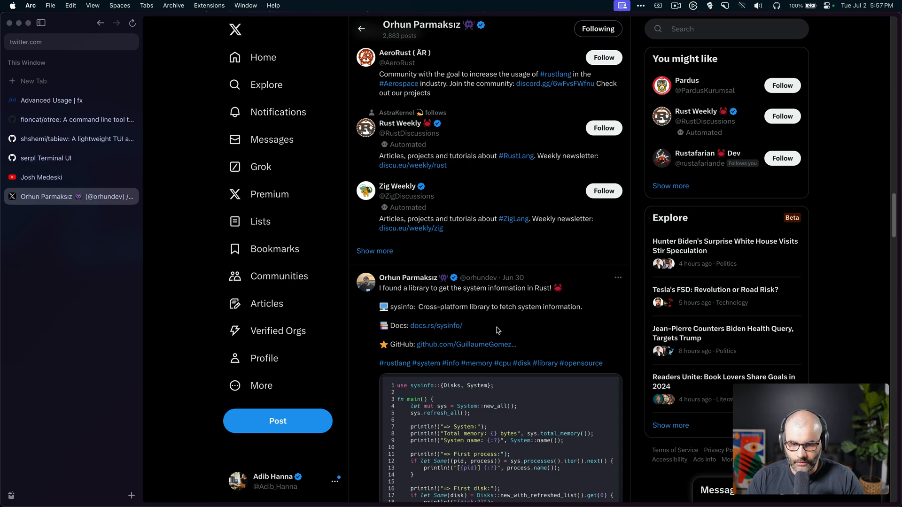
{"action": "scroll", "scroll_direction": "down", "scroll_amount": 3}
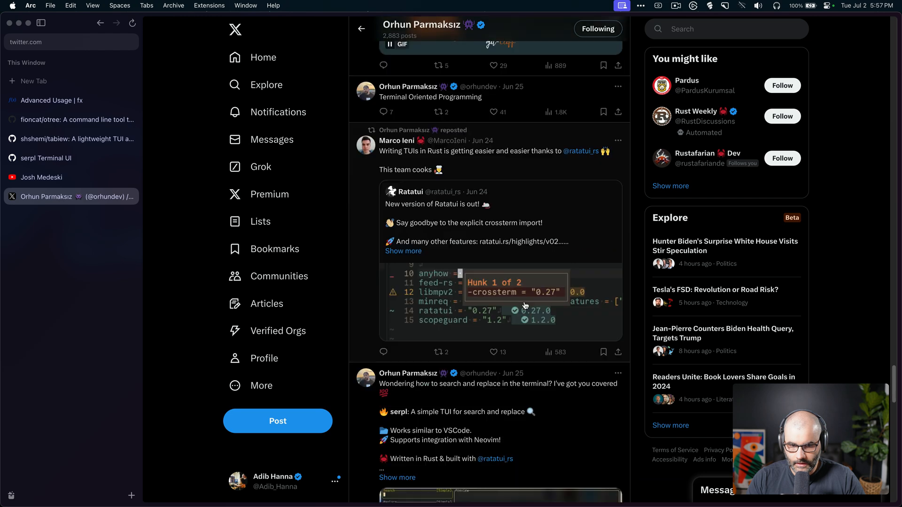
{"action": "left_click", "coordinate": [51, 100]}
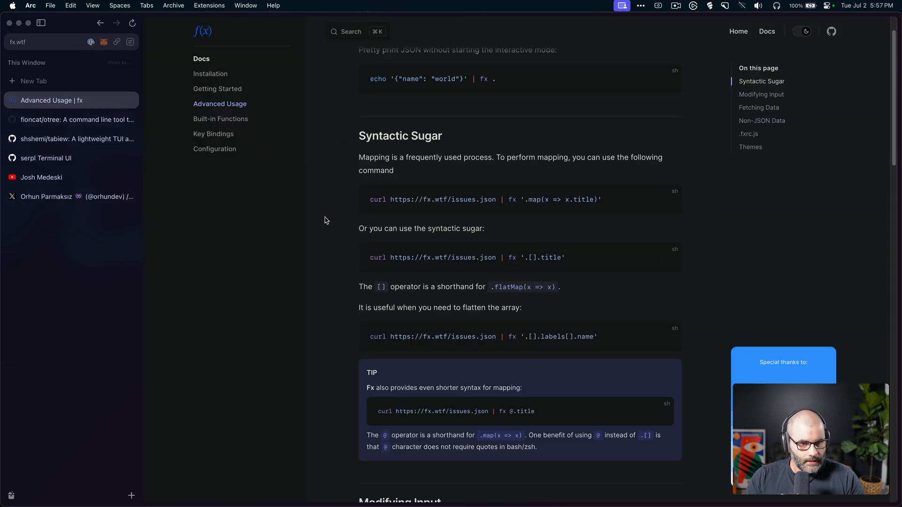